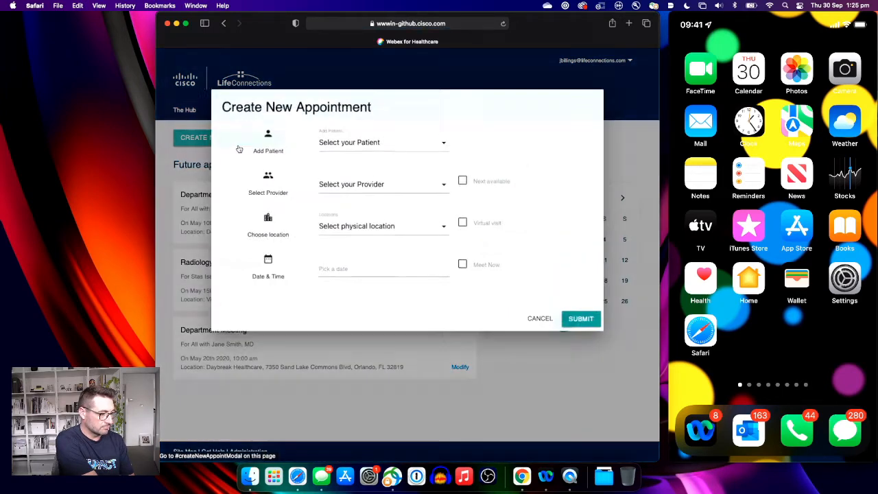
# Submit a Meet Now appointment for the first patient at the physical location on Oct 15, 2021.
pyautogui.click(383, 141)
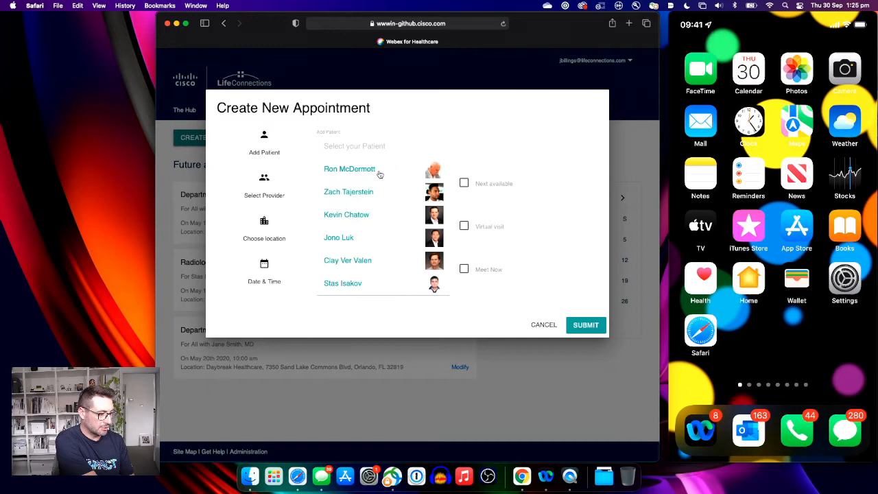
pyautogui.click(348, 169)
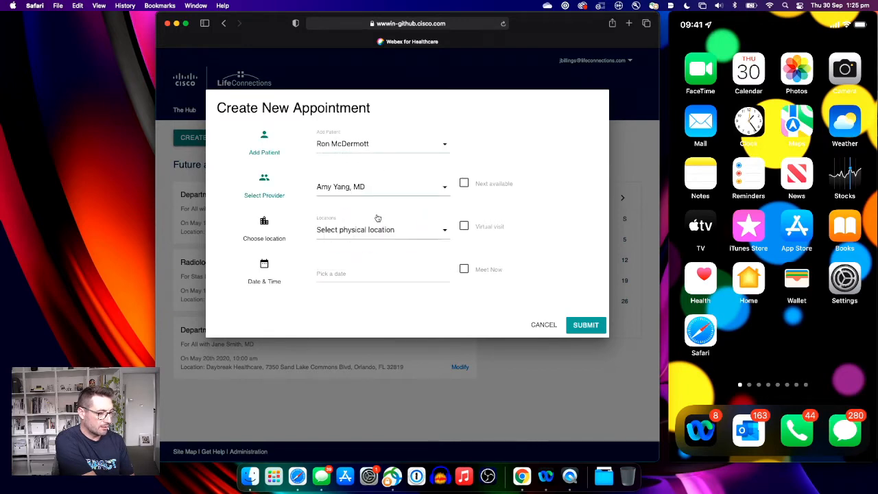
pyautogui.click(382, 230)
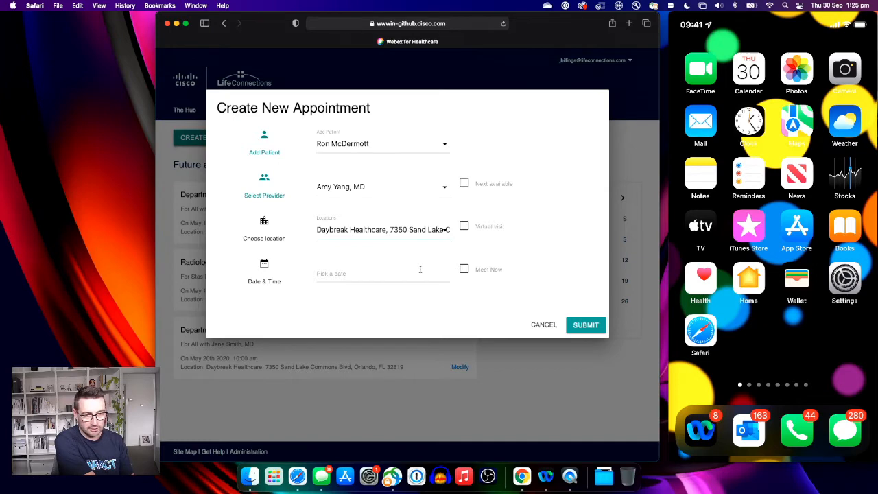
pyautogui.click(370, 273)
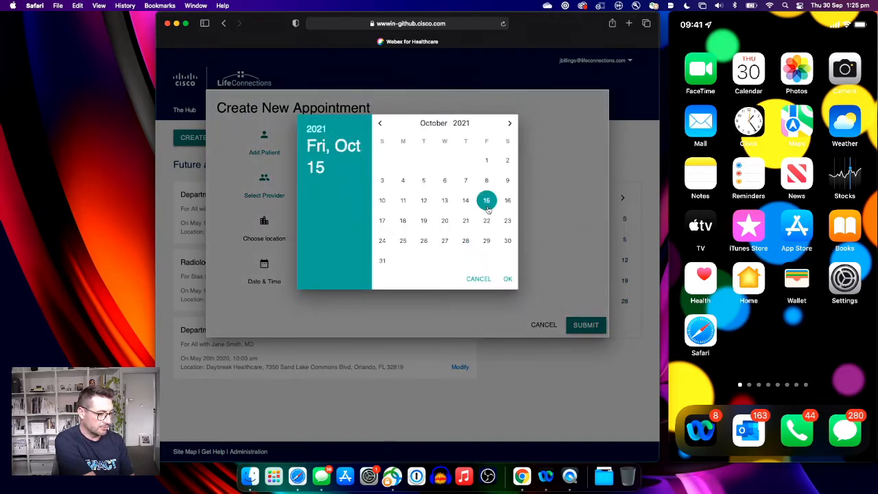
pyautogui.click(507, 278)
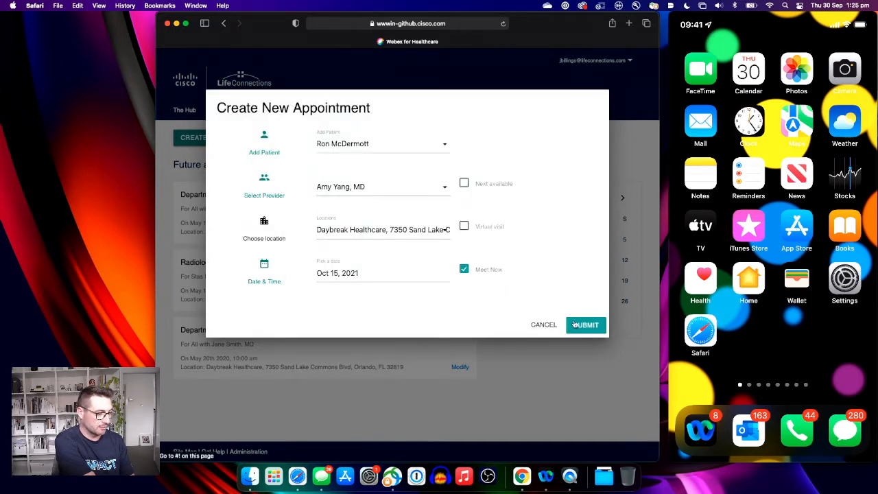
pyautogui.click(584, 323)
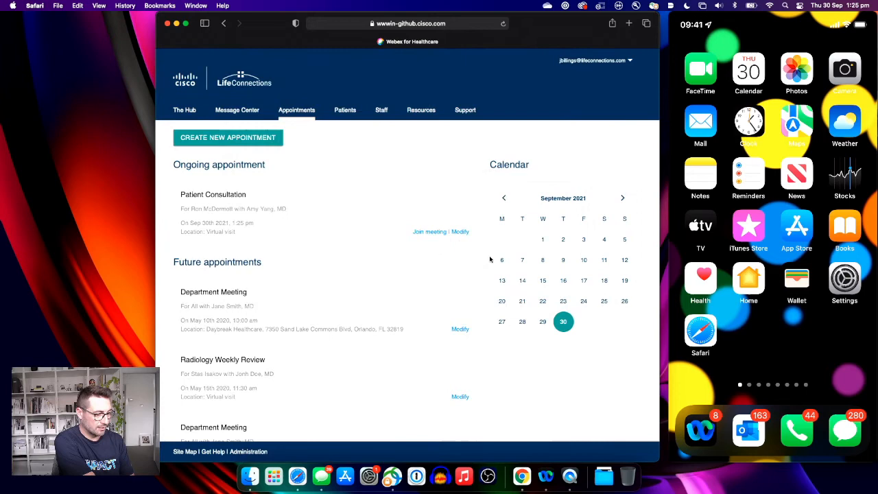
pyautogui.moveTo(369, 192)
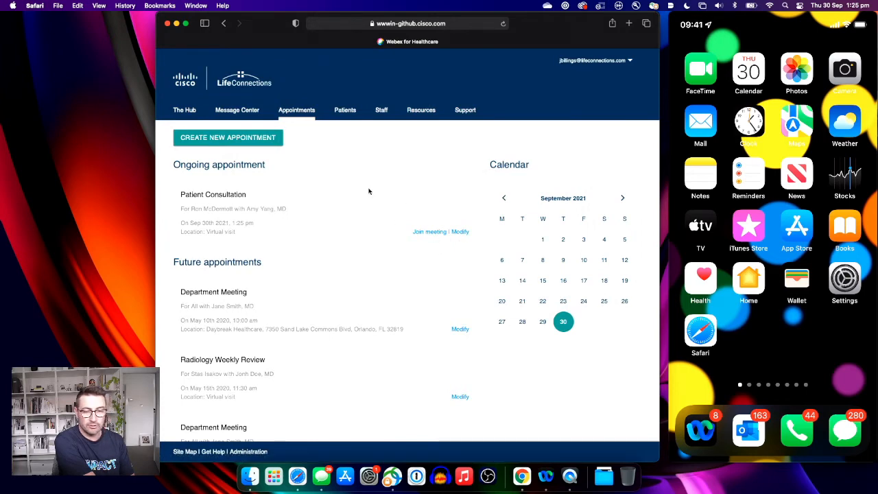
pyautogui.moveTo(428, 240)
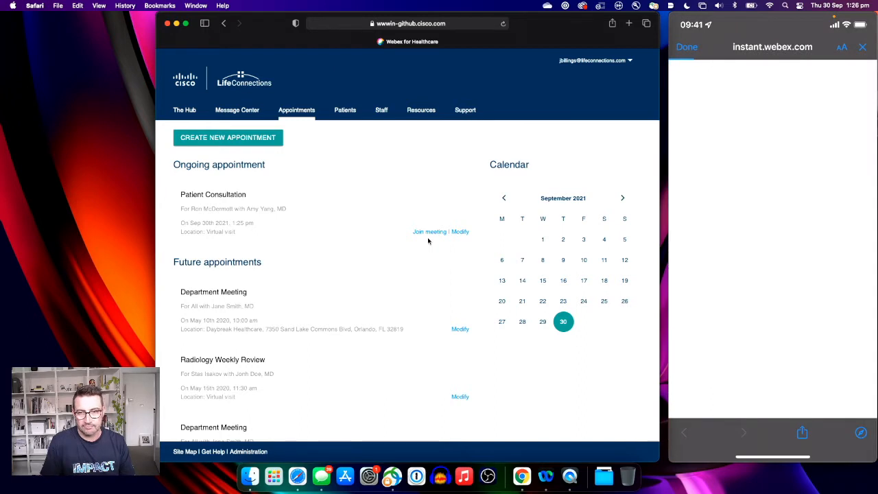
# Grant the site camera and microphone access on the phone and test the patient's audio.
pyautogui.click(429, 230)
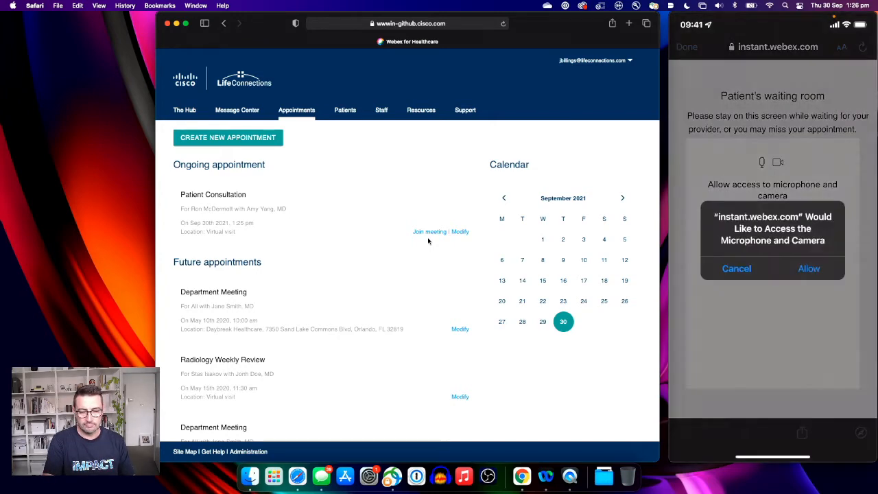
pyautogui.click(809, 268)
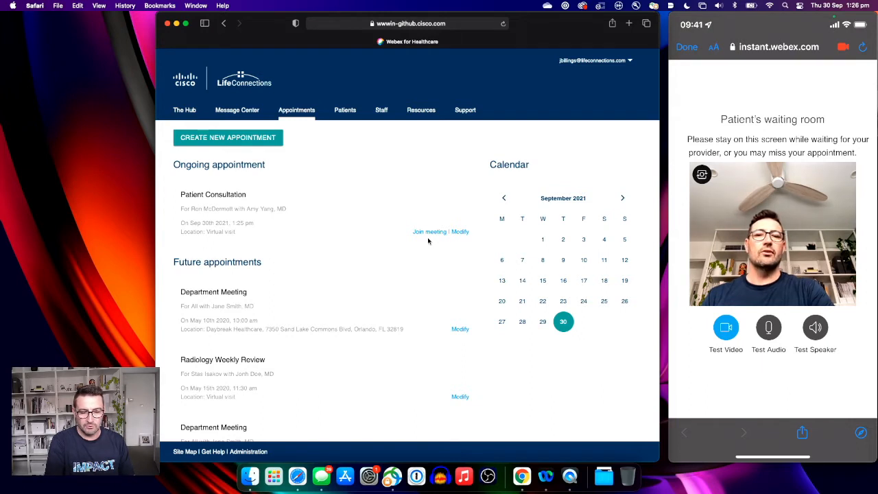
pyautogui.click(768, 326)
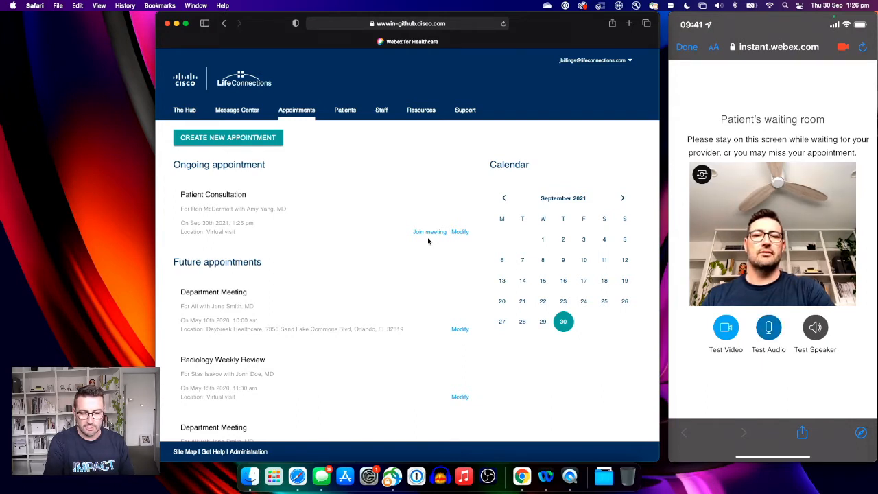
pyautogui.click(768, 326)
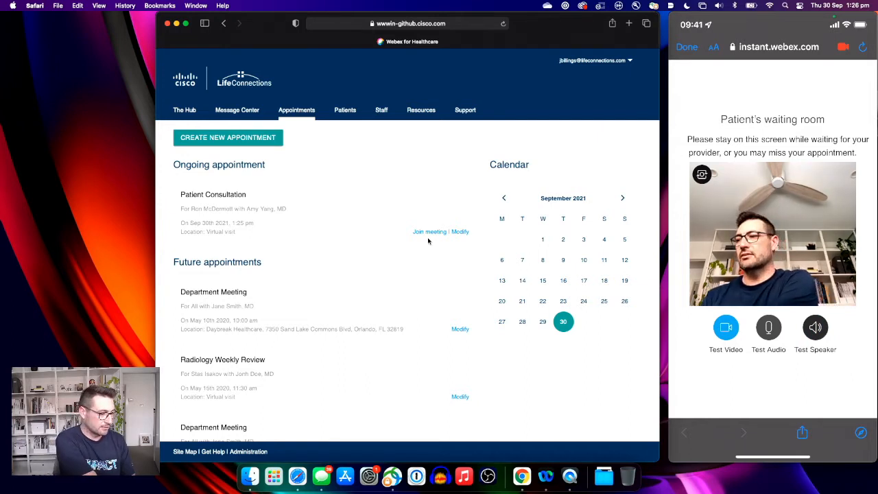
pyautogui.moveTo(429, 231)
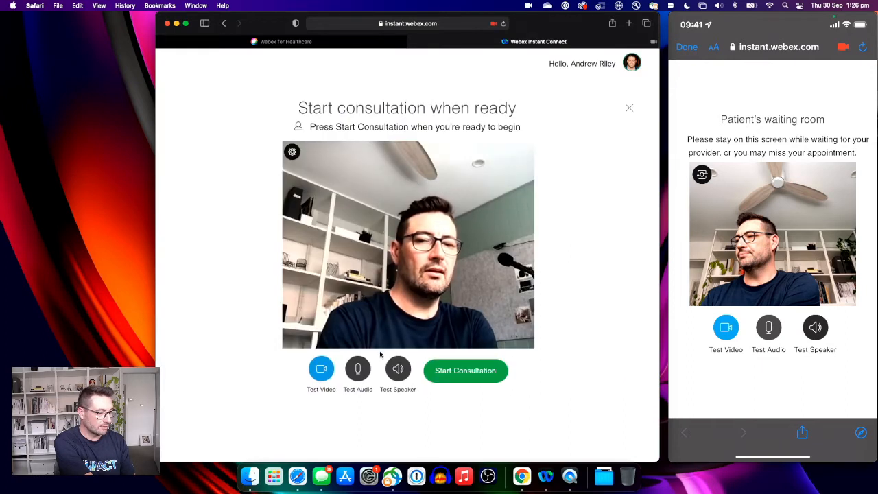
# Test the clinician's microphone and speaker, then start the consultation with the patient.
pyautogui.click(357, 368)
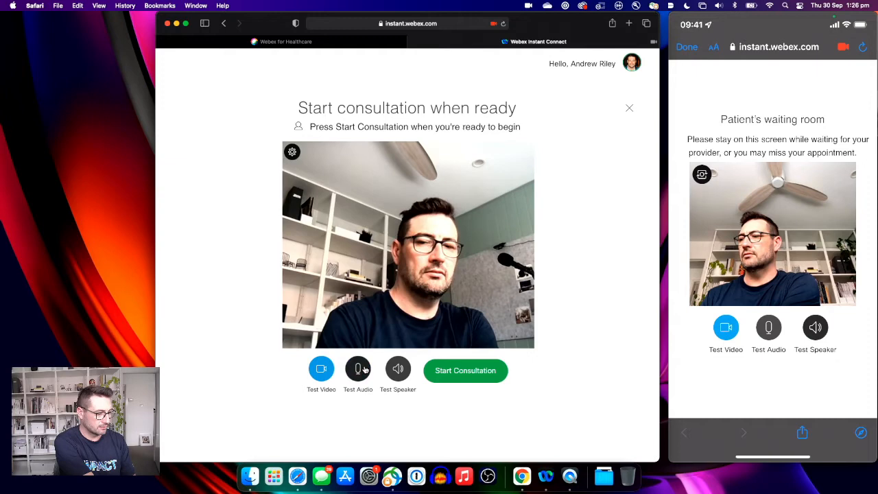
pyautogui.click(398, 369)
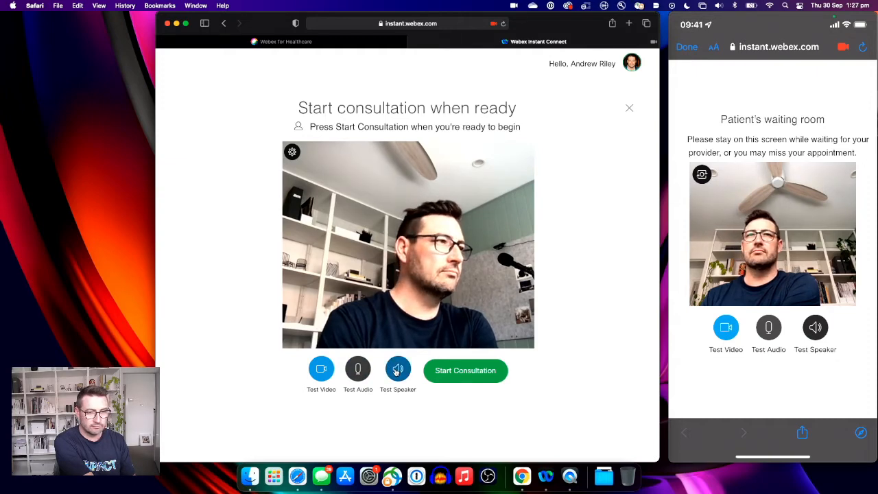
pyautogui.click(465, 371)
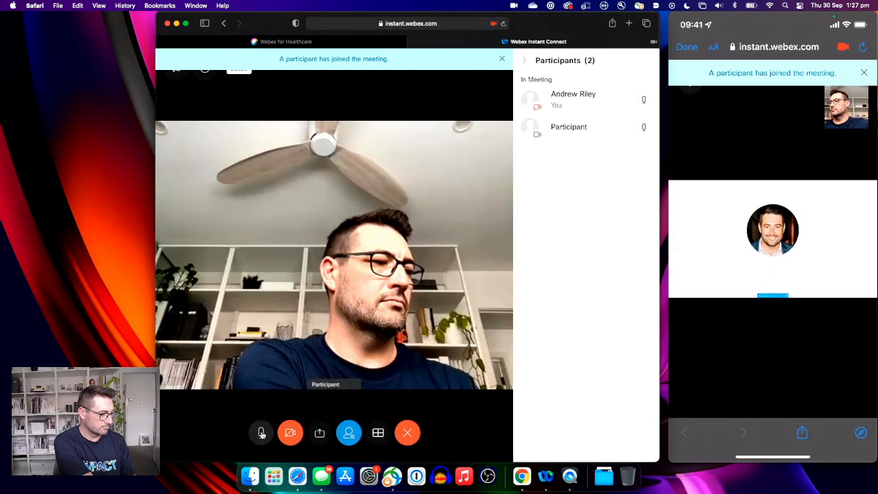
# Mute the clinician's microphone and begin sharing the clinician's screen.
pyautogui.click(261, 432)
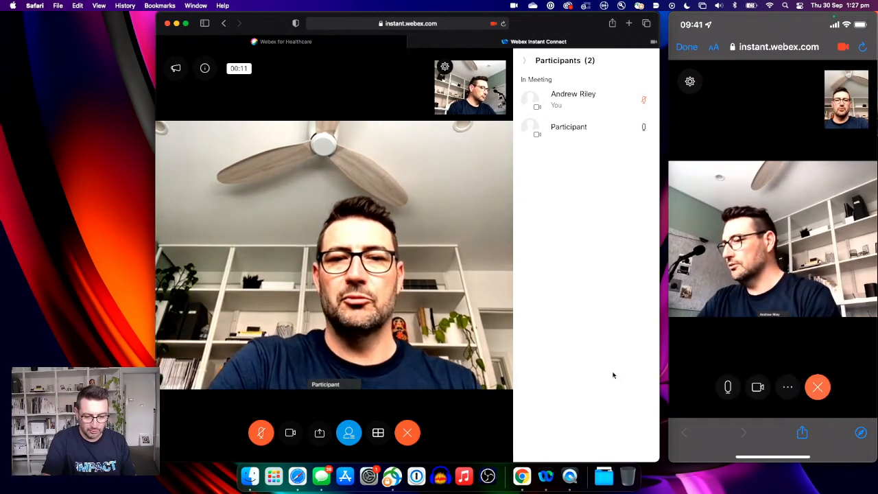
pyautogui.click(727, 387)
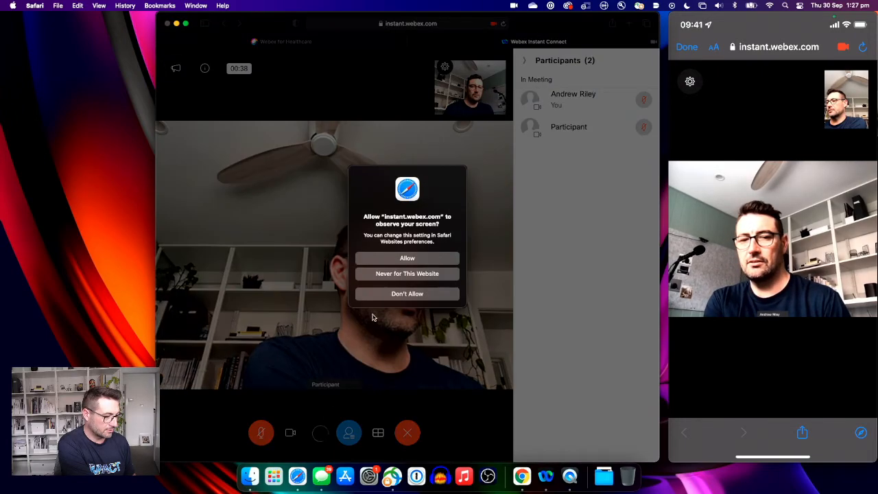
# Allow Safari to observe the screen for the patient, then stop sharing it.
pyautogui.click(406, 293)
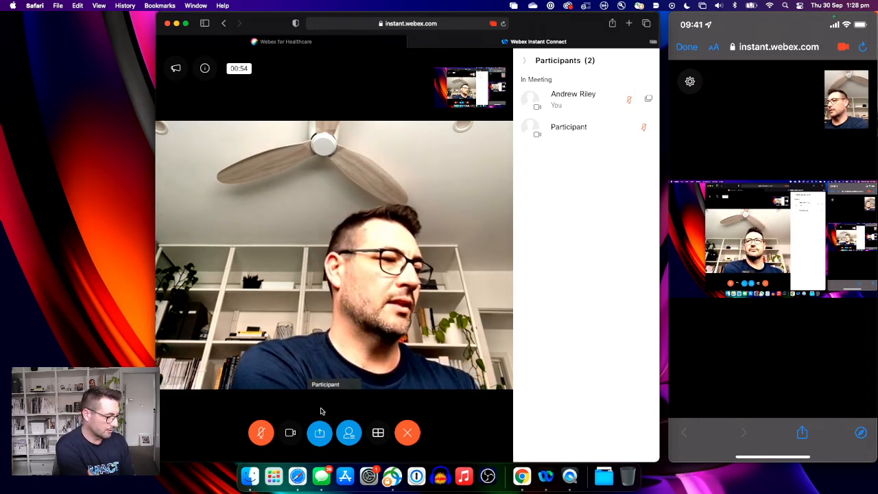
pyautogui.click(319, 432)
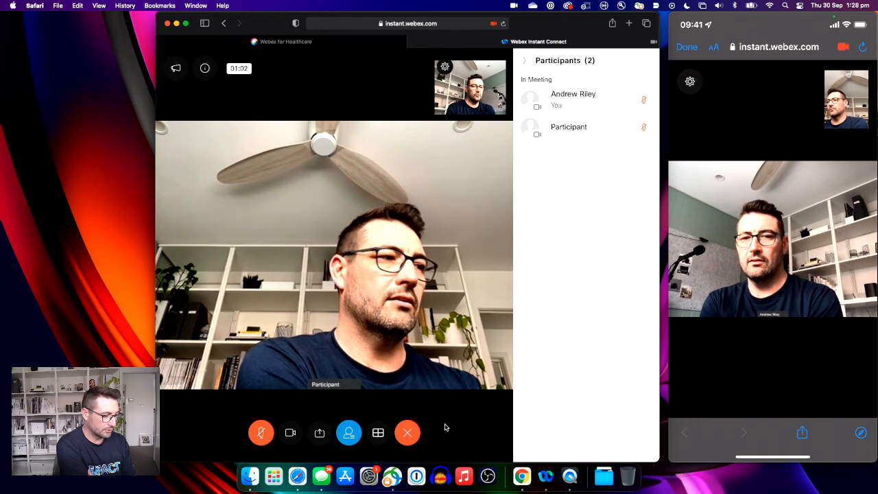
# End the meeting for all participants and exit it.
pyautogui.click(406, 432)
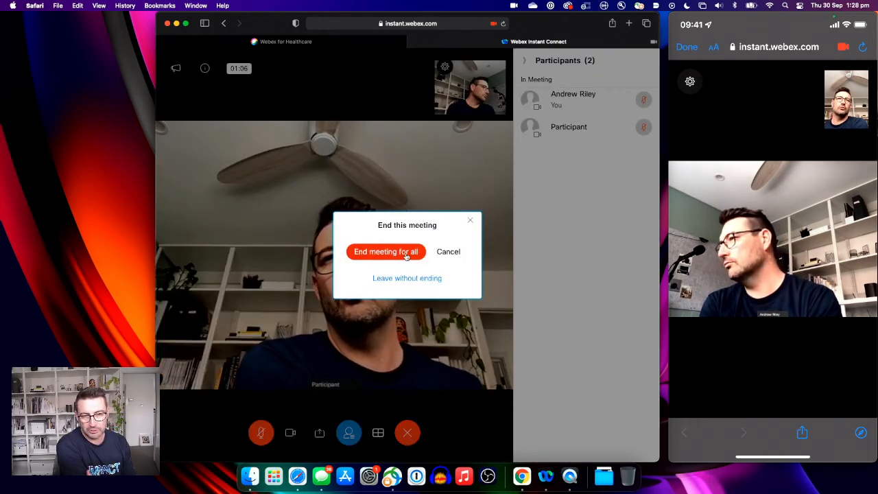
pyautogui.moveTo(401, 282)
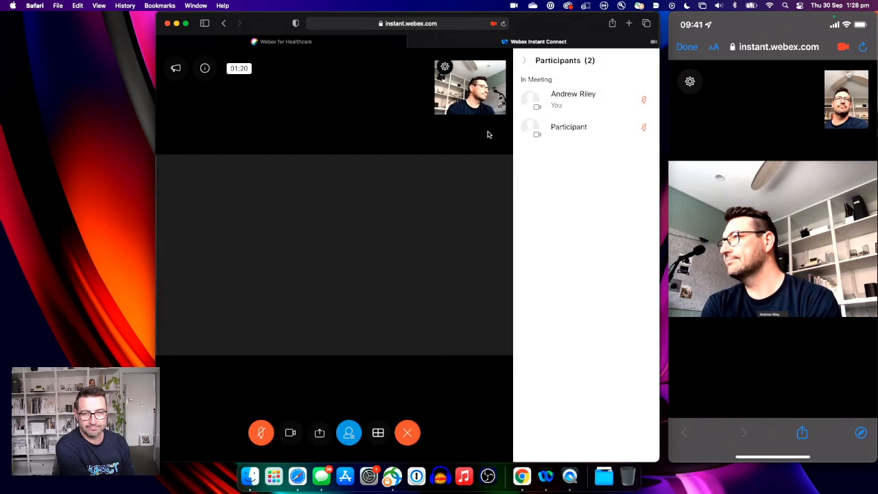
pyautogui.click(406, 432)
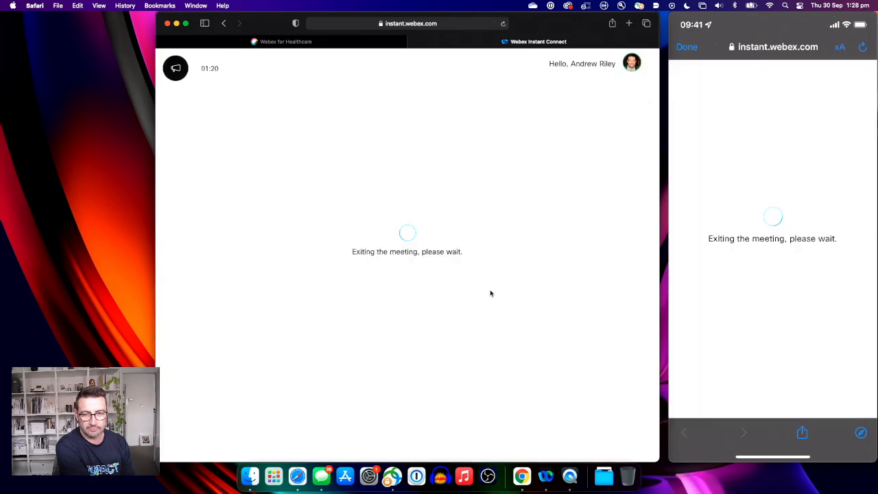